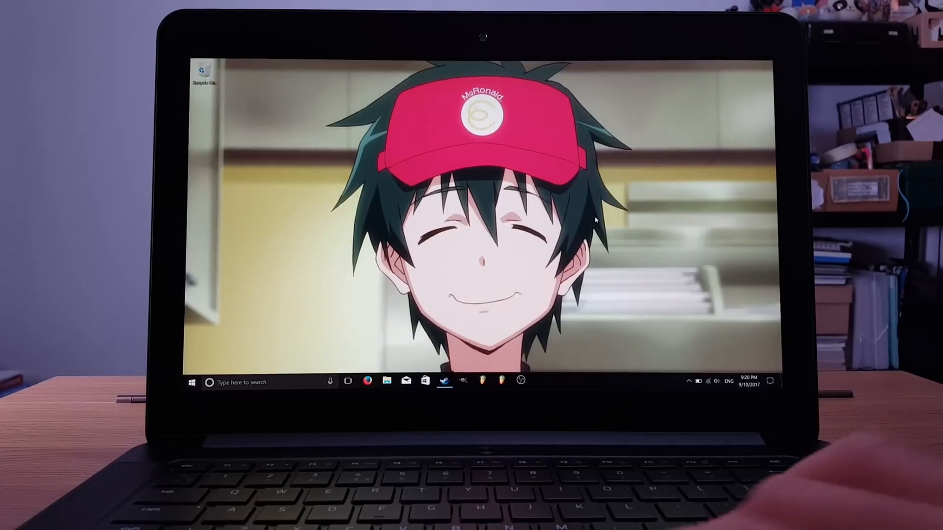
Step: Launch Windows Settings from the Start menu to reach its home page
click(191, 382)
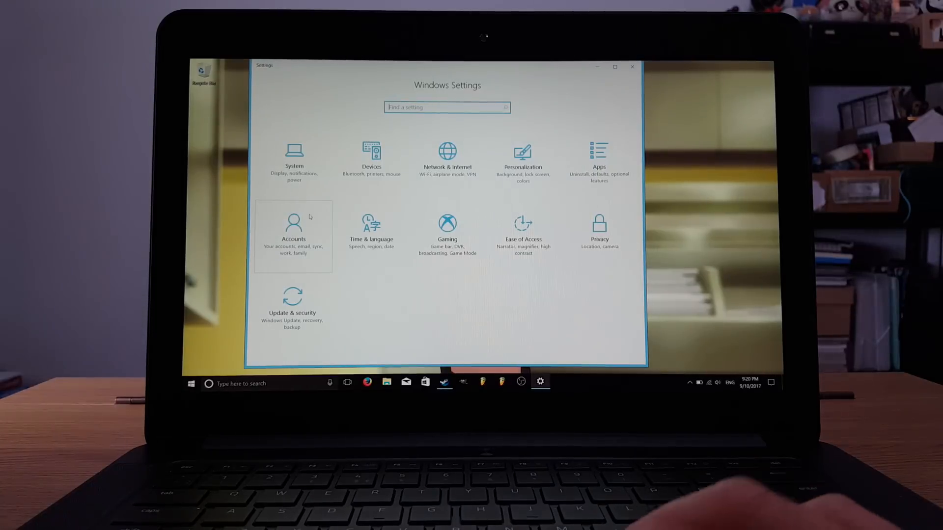
Step: Go to Devices and switch the Bluetooth toggle to On
click(371, 156)
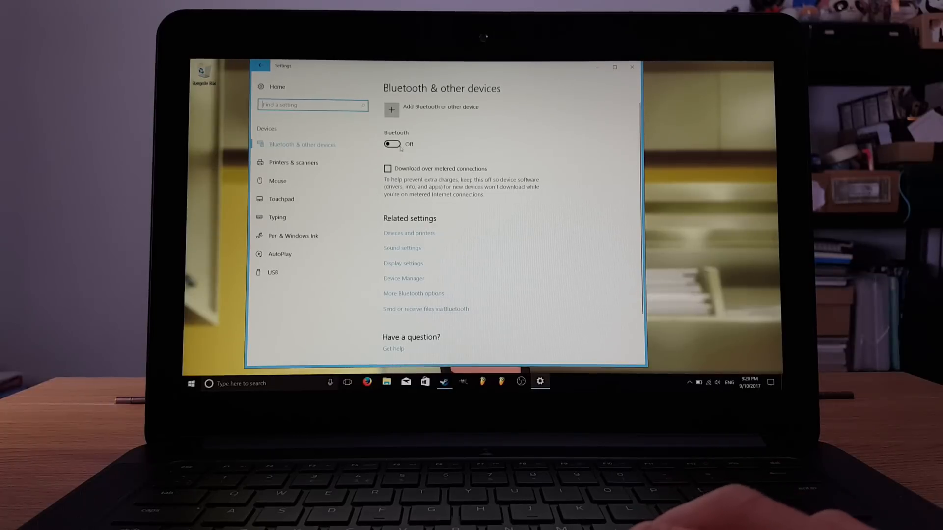
click(393, 145)
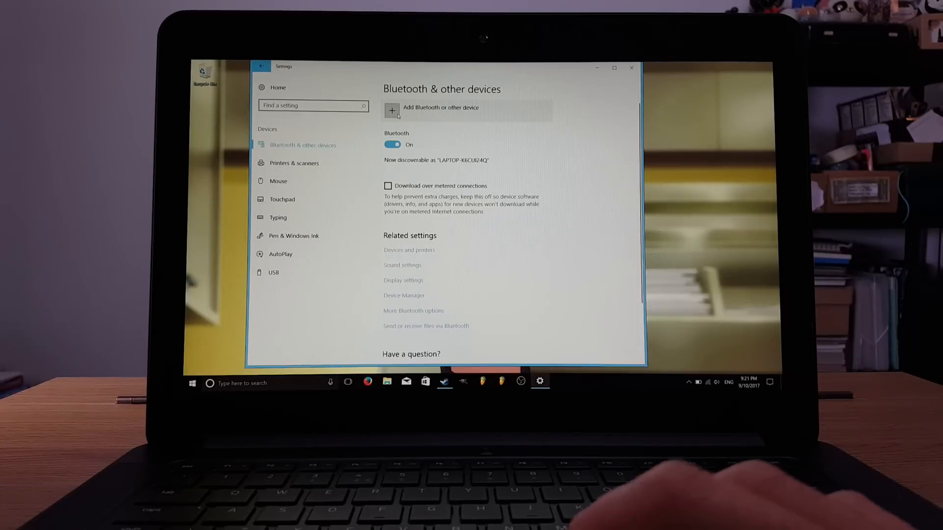
Step: Start Add Bluetooth or other device and pick Bluetooth to begin scanning
click(391, 110)
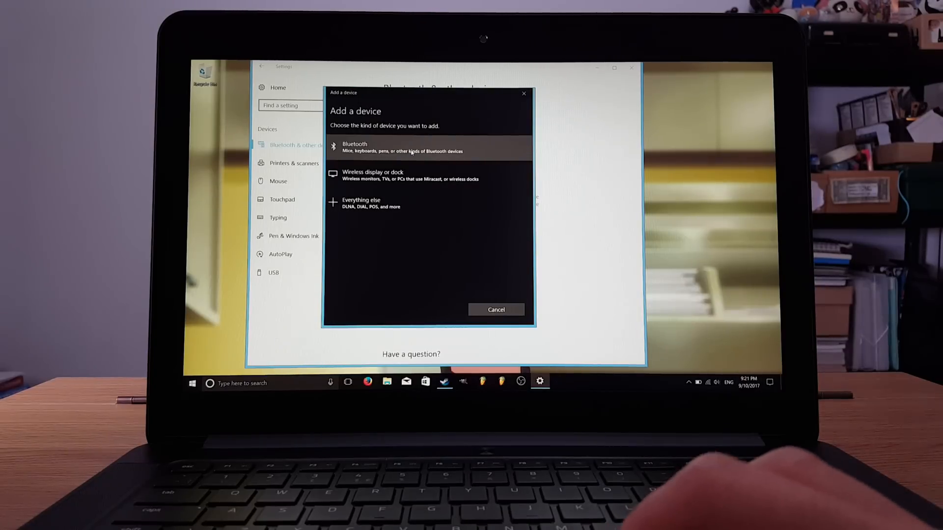
click(410, 147)
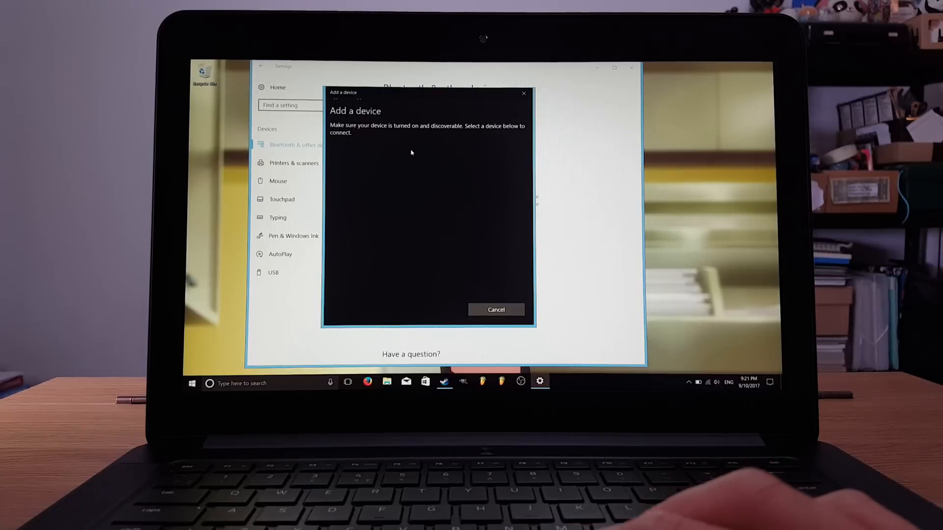